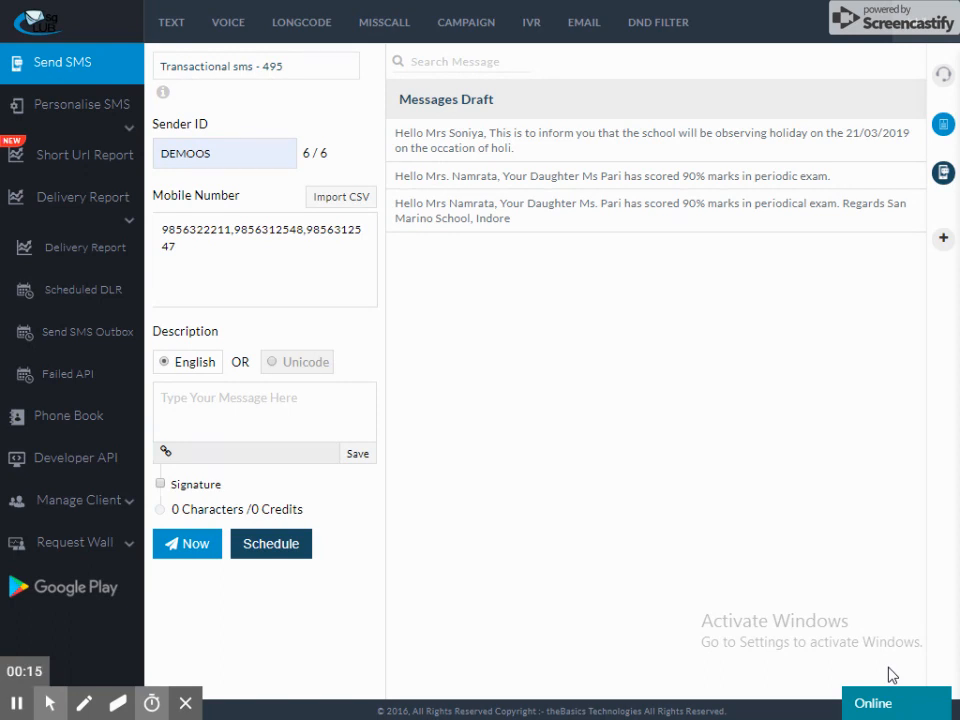
{"action": "mouse_move", "coordinate": [651, 541]}
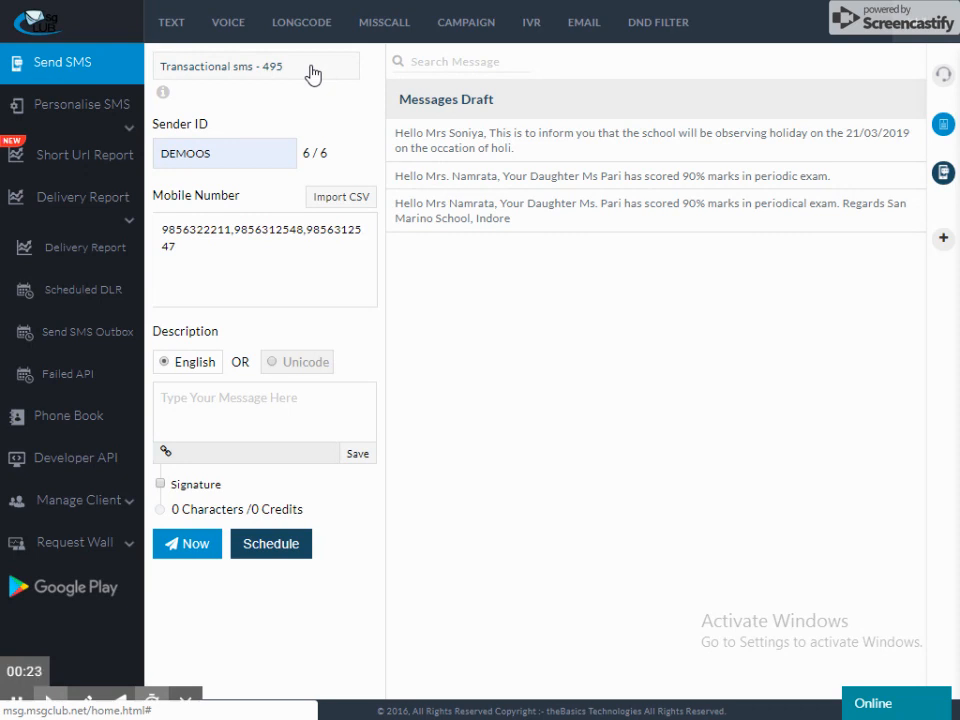
- Change the sending route to 'Transactional sms - 495' and confirm the change
{"action": "left_click", "coordinate": [255, 66]}
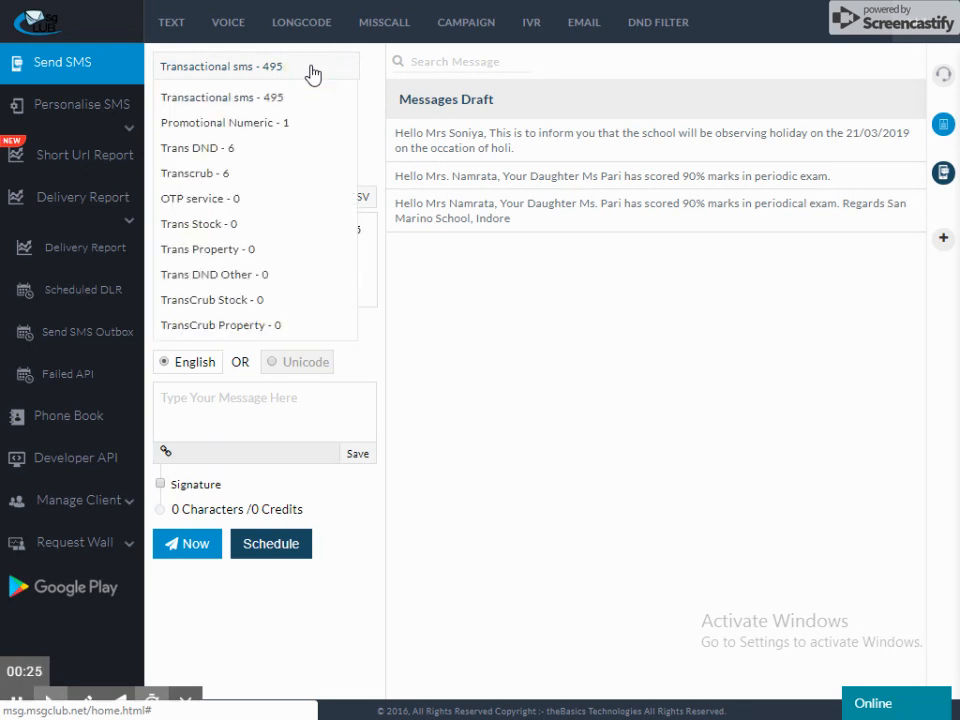
{"action": "left_click", "coordinate": [223, 122]}
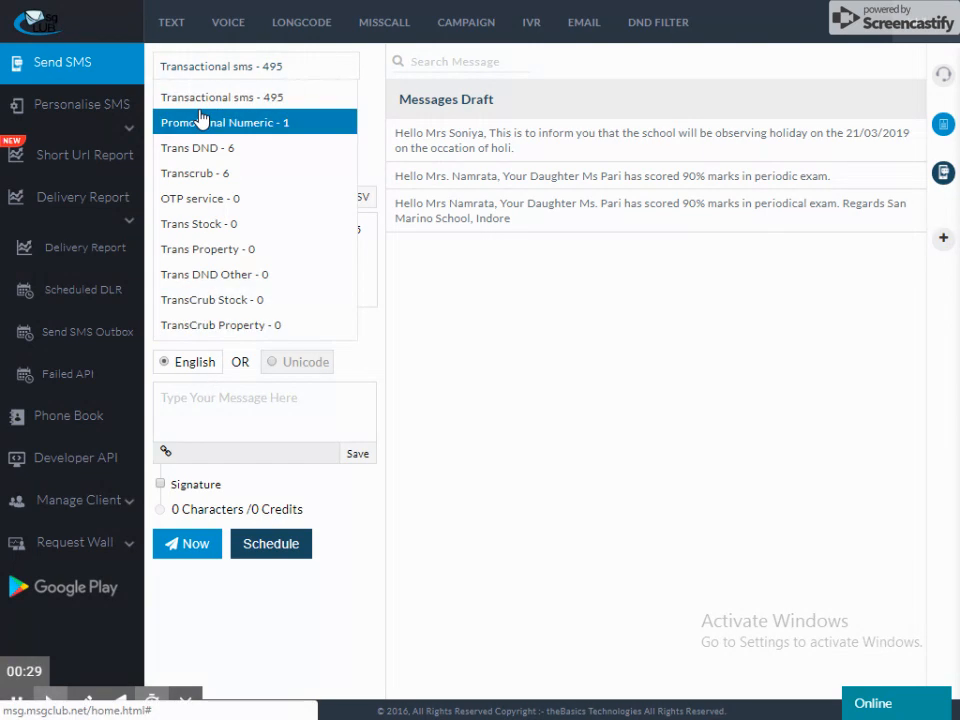
{"action": "mouse_move", "coordinate": [218, 140]}
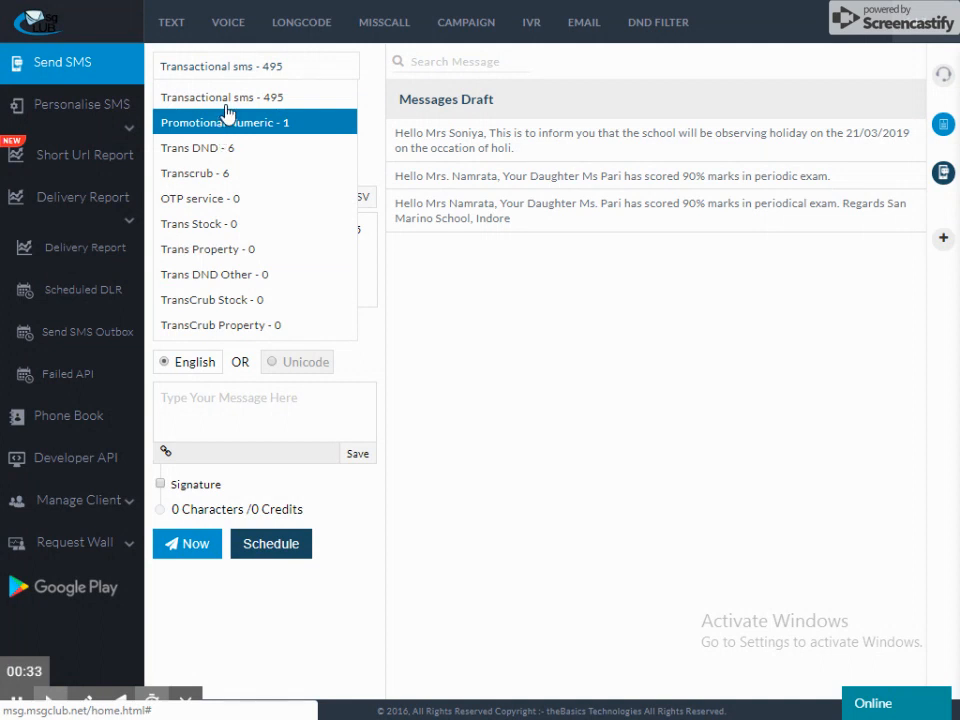
{"action": "left_click", "coordinate": [222, 97]}
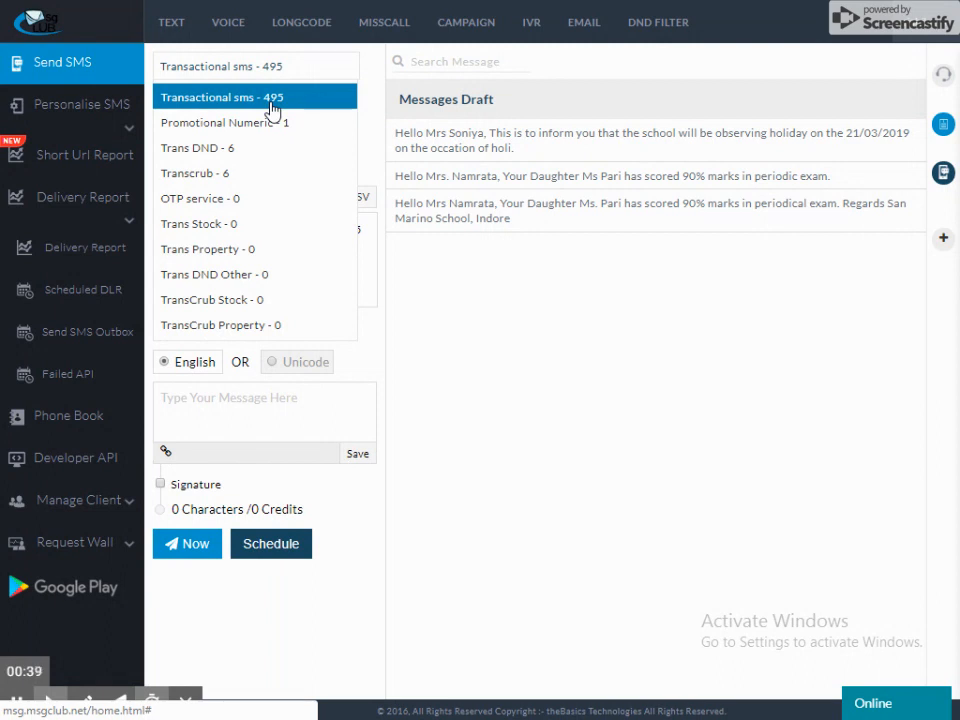
{"action": "mouse_move", "coordinate": [330, 97]}
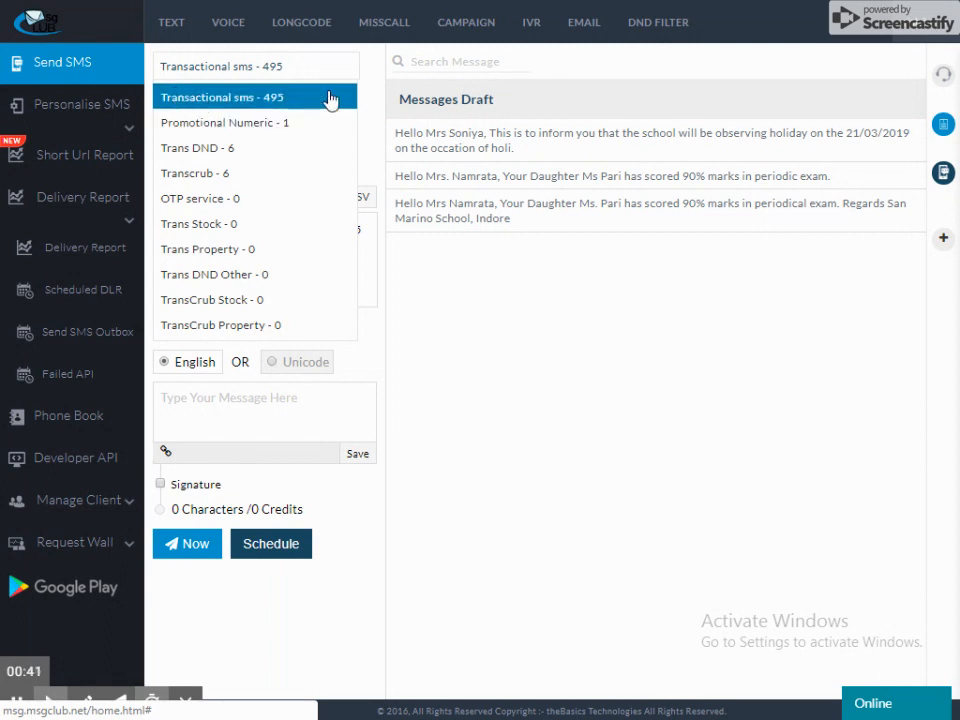
{"action": "mouse_move", "coordinate": [315, 104]}
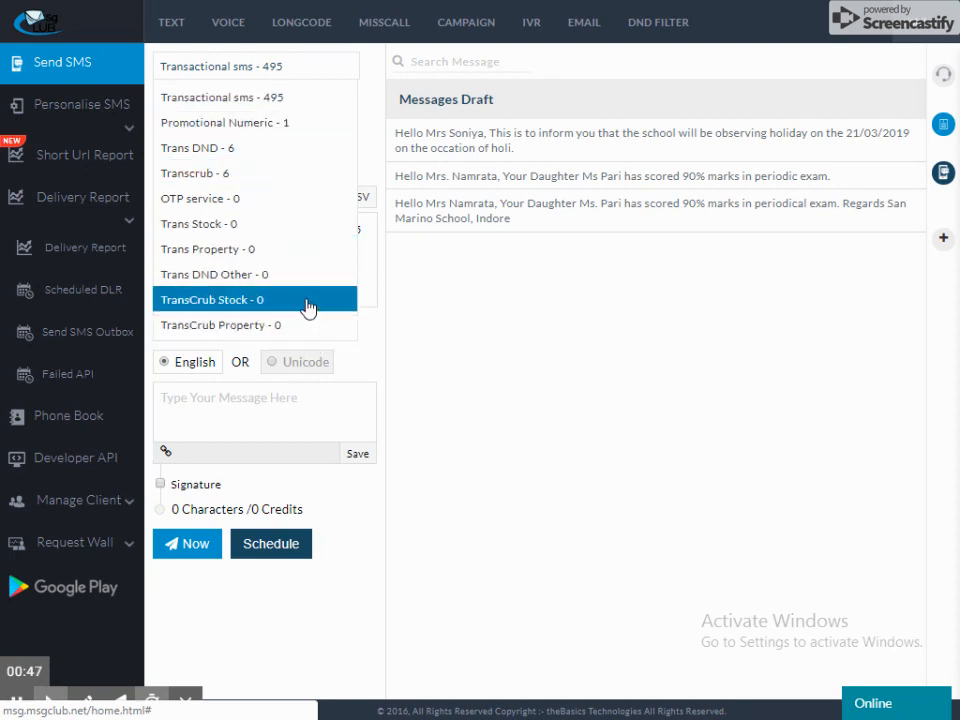
{"action": "left_click", "coordinate": [248, 96]}
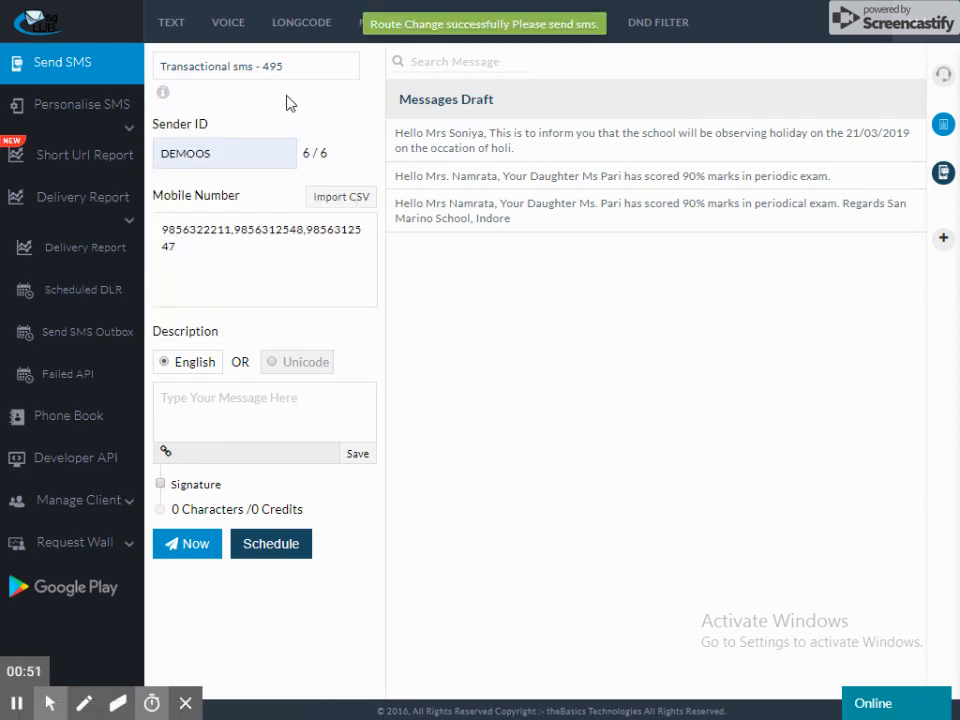
- Pick DEMOOS from the registered sender ID suggestions
{"action": "left_click", "coordinate": [224, 153]}
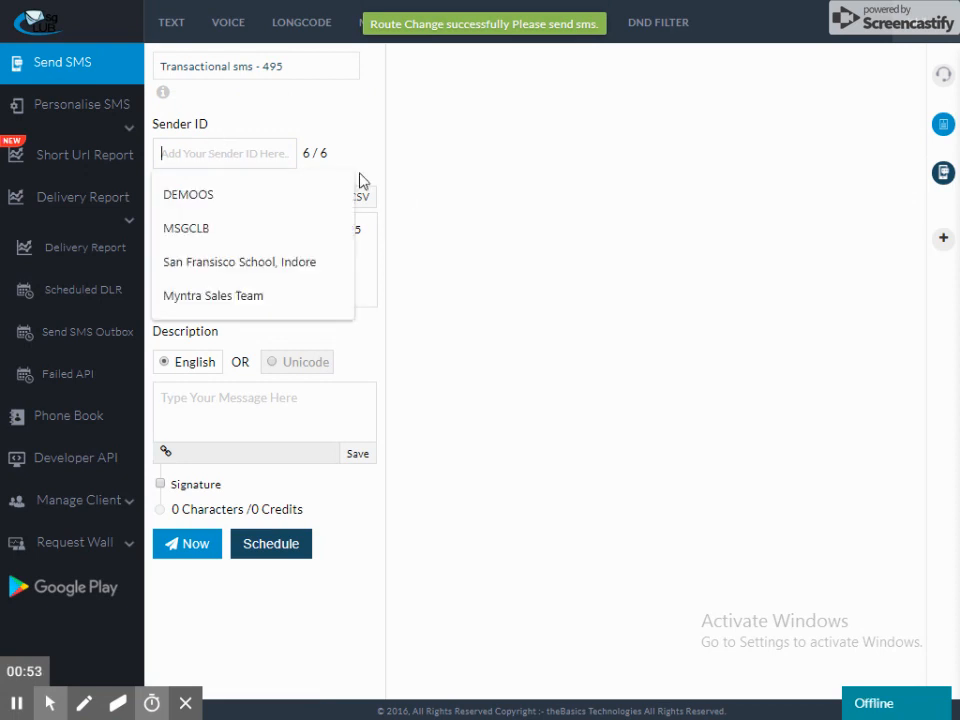
{"action": "left_click", "coordinate": [188, 194]}
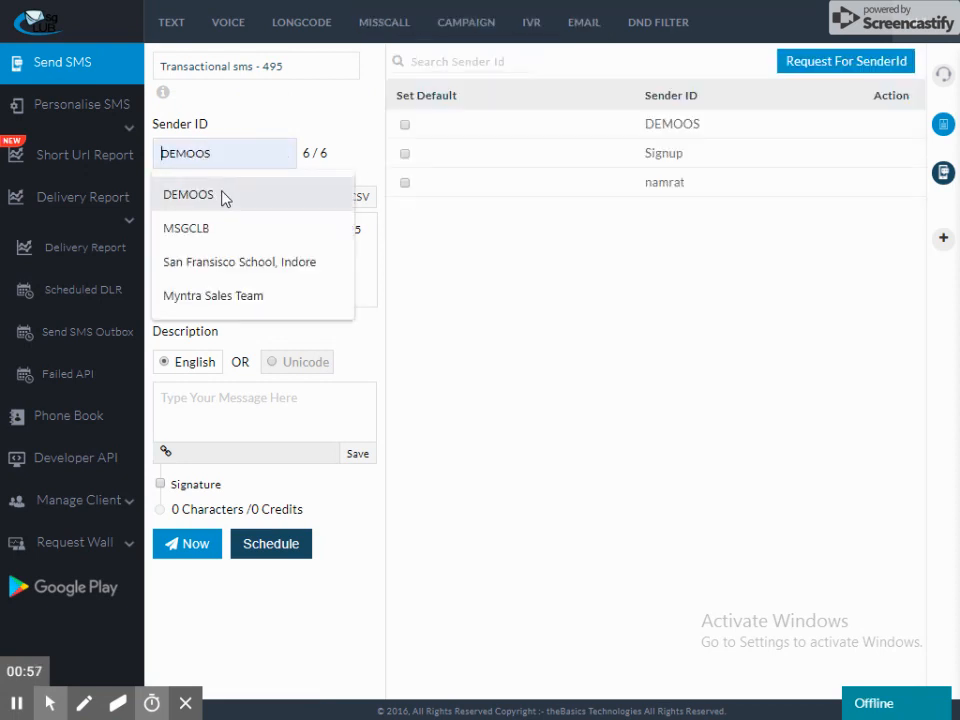
{"action": "left_click", "coordinate": [188, 194]}
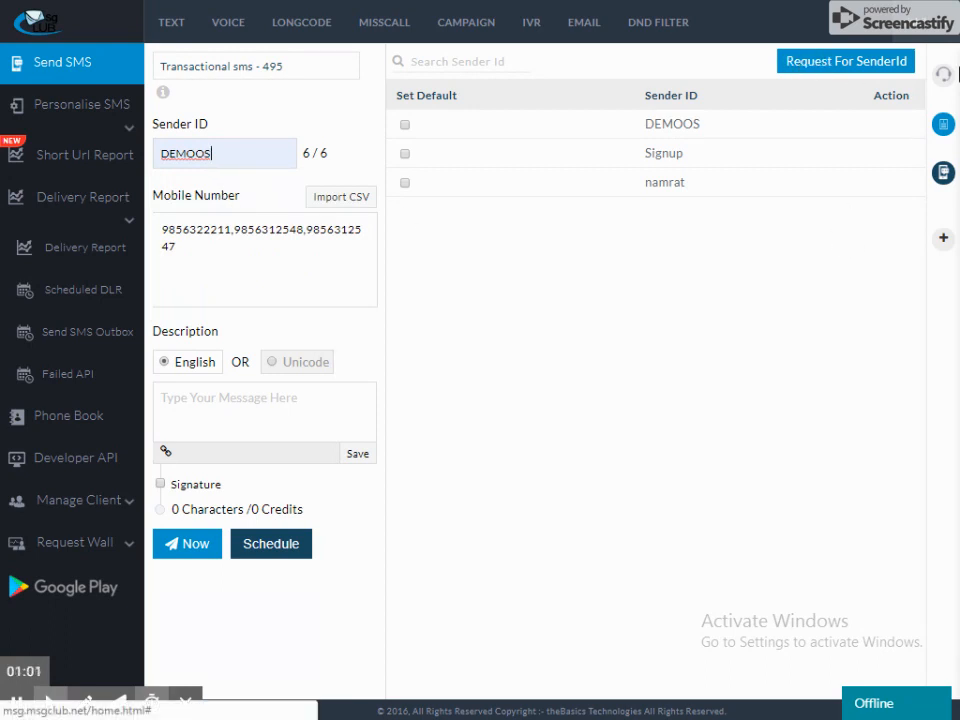
{"action": "mouse_move", "coordinate": [855, 80]}
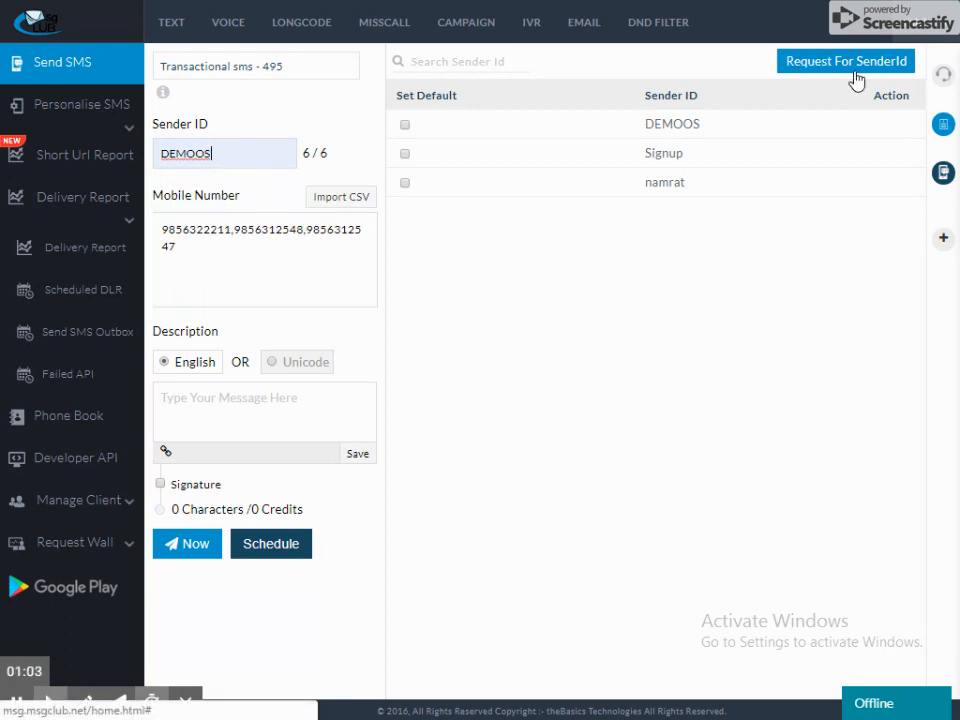
{"action": "mouse_move", "coordinate": [837, 298]}
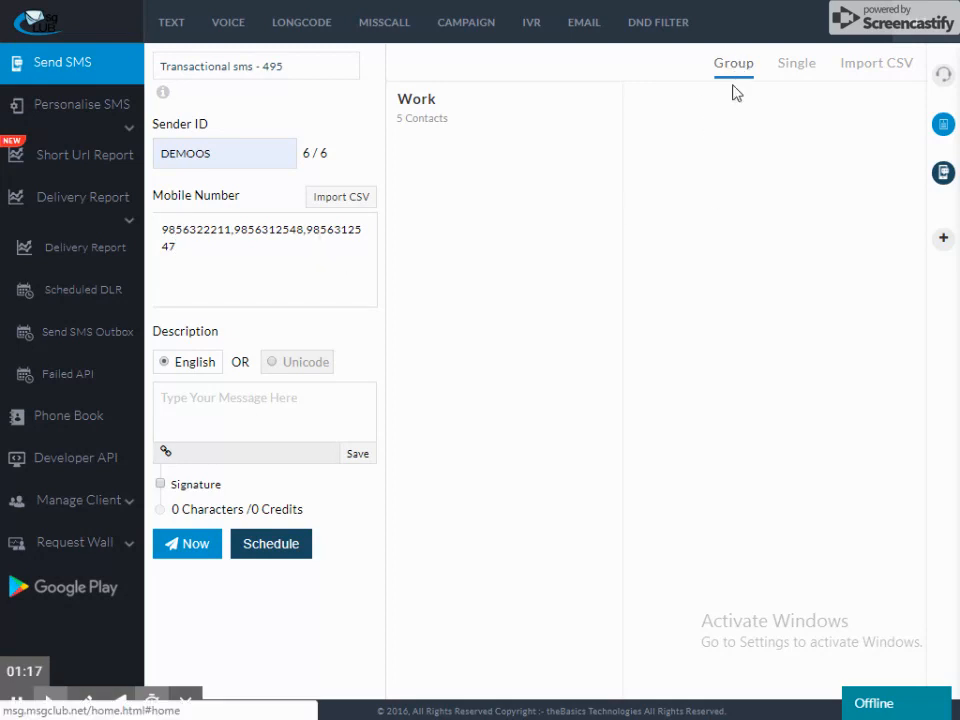
- Tick the five-contact Work group as recipients, then show the Single contacts list
{"action": "left_click", "coordinate": [417, 99]}
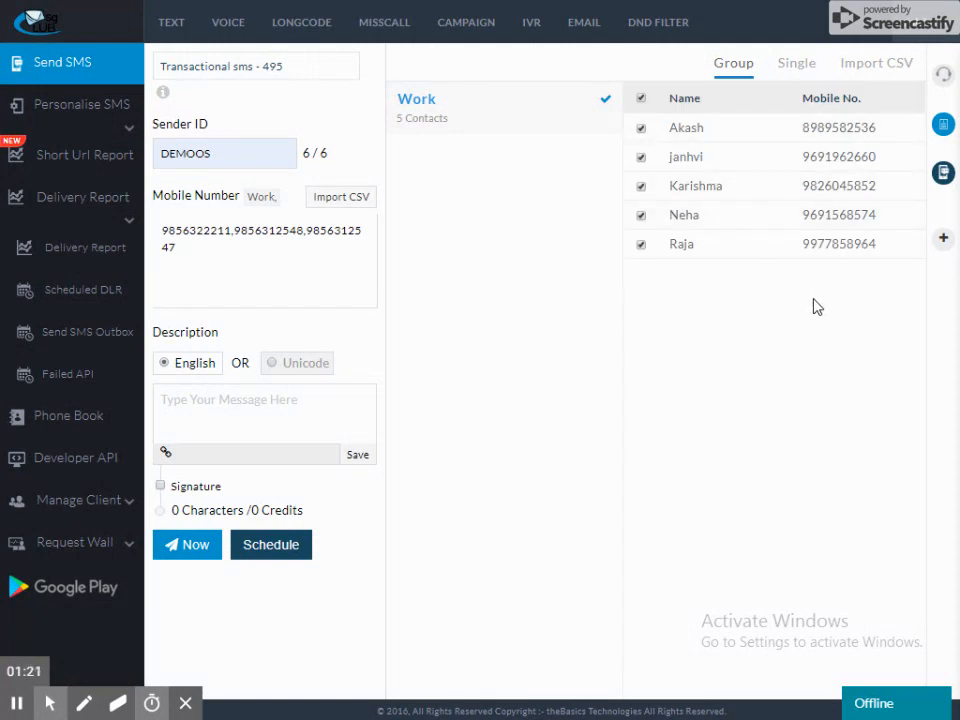
{"action": "mouse_move", "coordinate": [421, 120]}
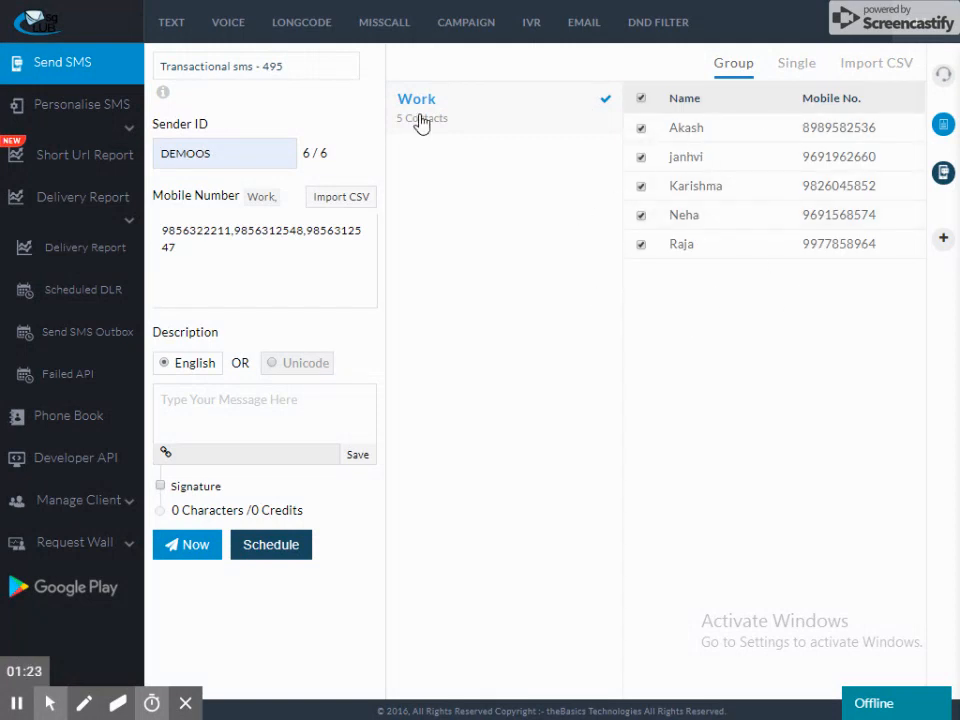
{"action": "left_click", "coordinate": [796, 63]}
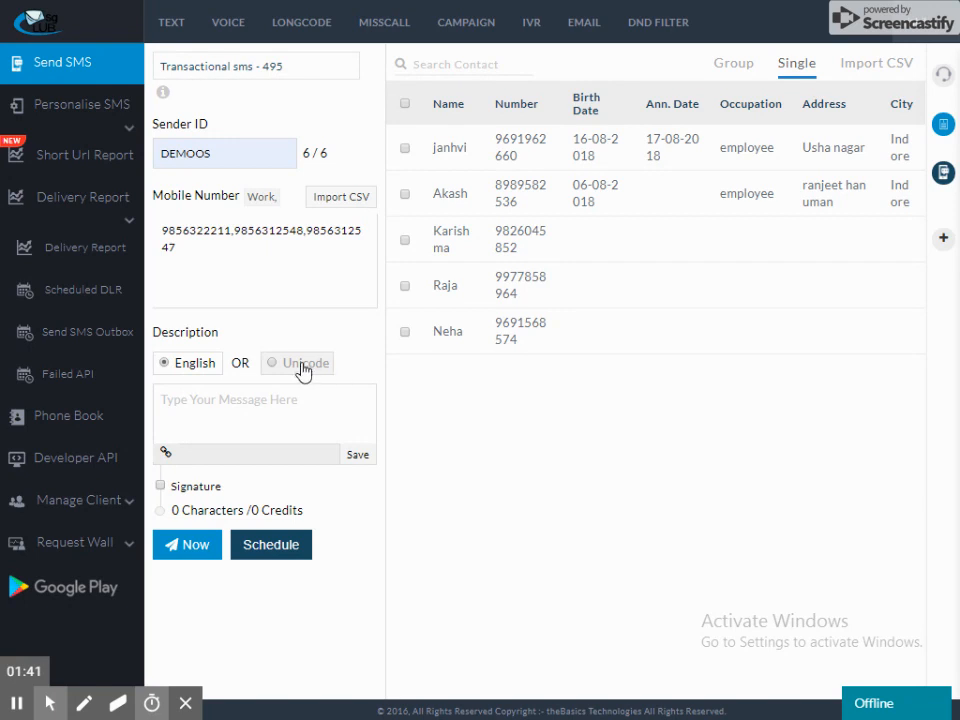
- Set the message type to Unicode and convert the typed 'Hello' into हेलो
{"action": "left_click", "coordinate": [271, 363]}
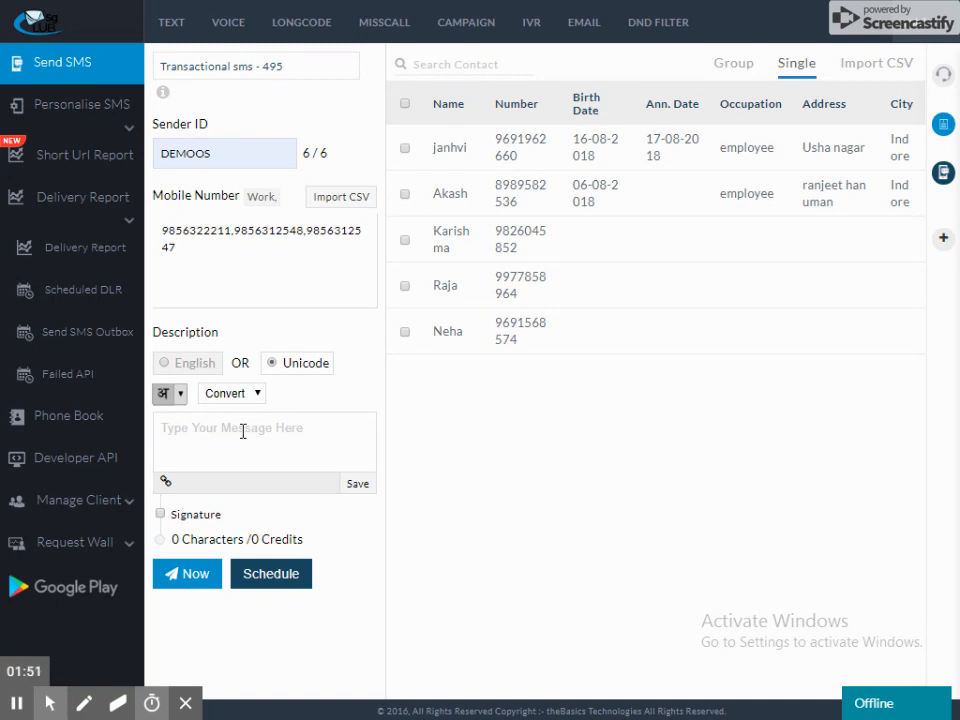
{"action": "type", "text": "H"}
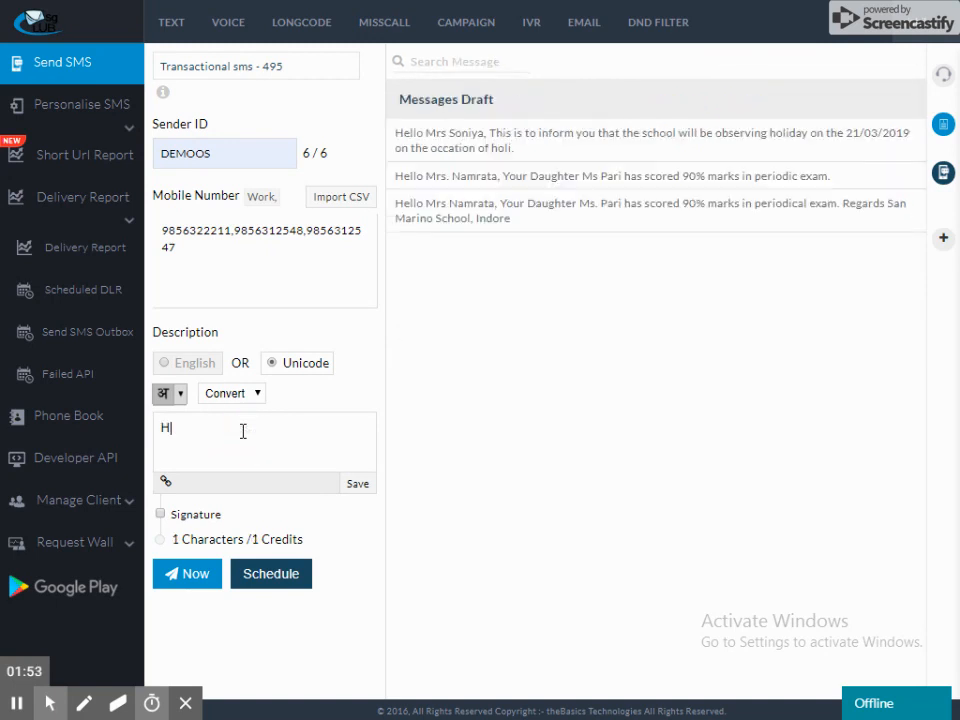
{"action": "type", "text": "ello"}
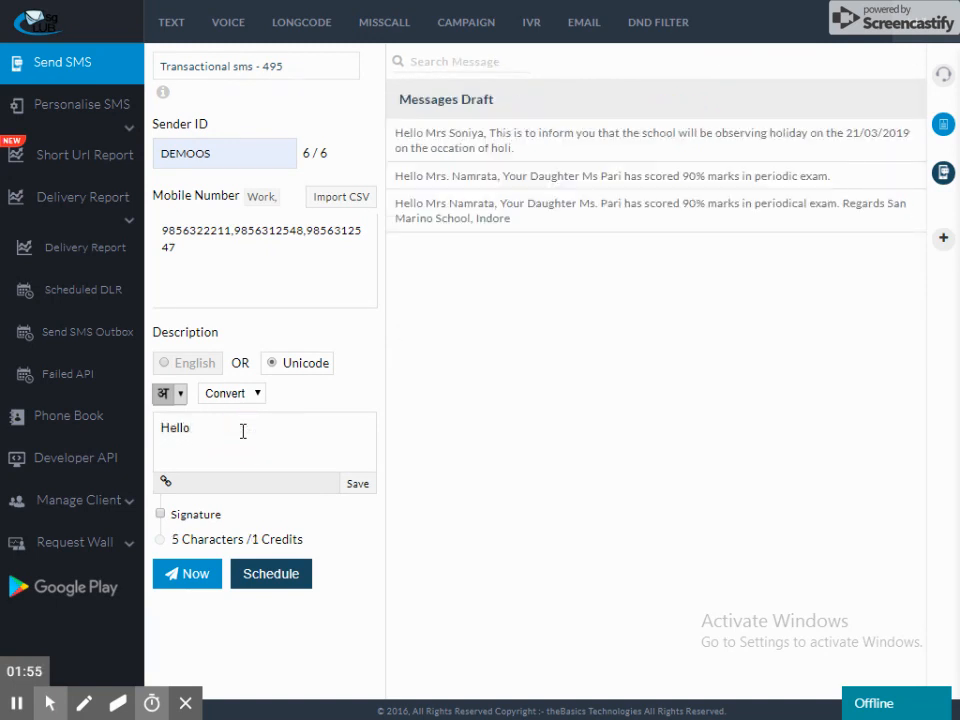
{"action": "left_click", "coordinate": [231, 392]}
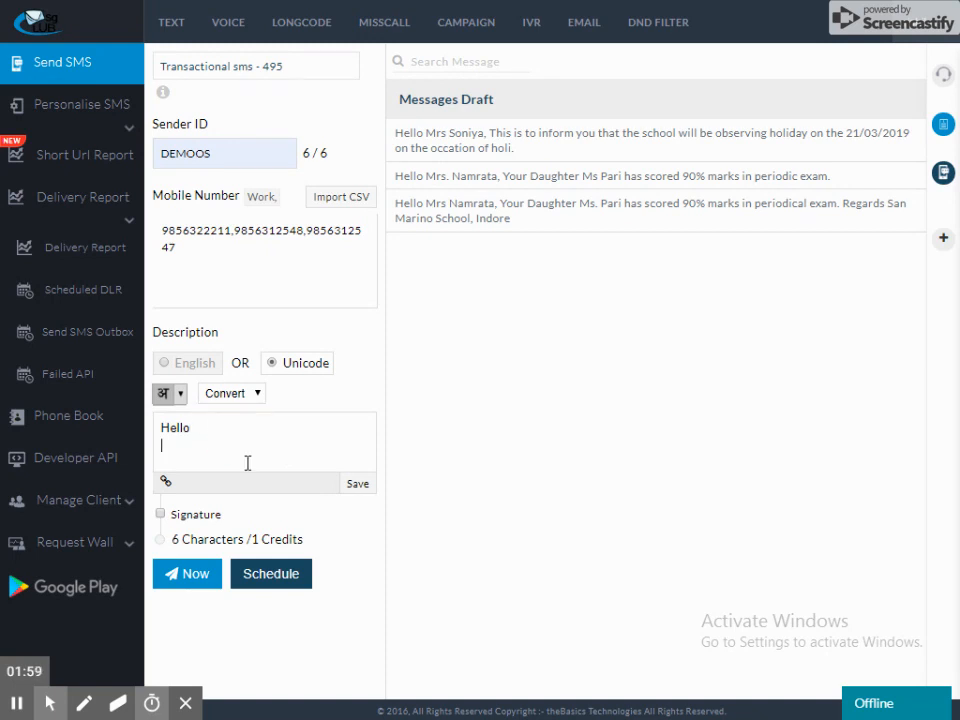
{"action": "left_click", "coordinate": [230, 392]}
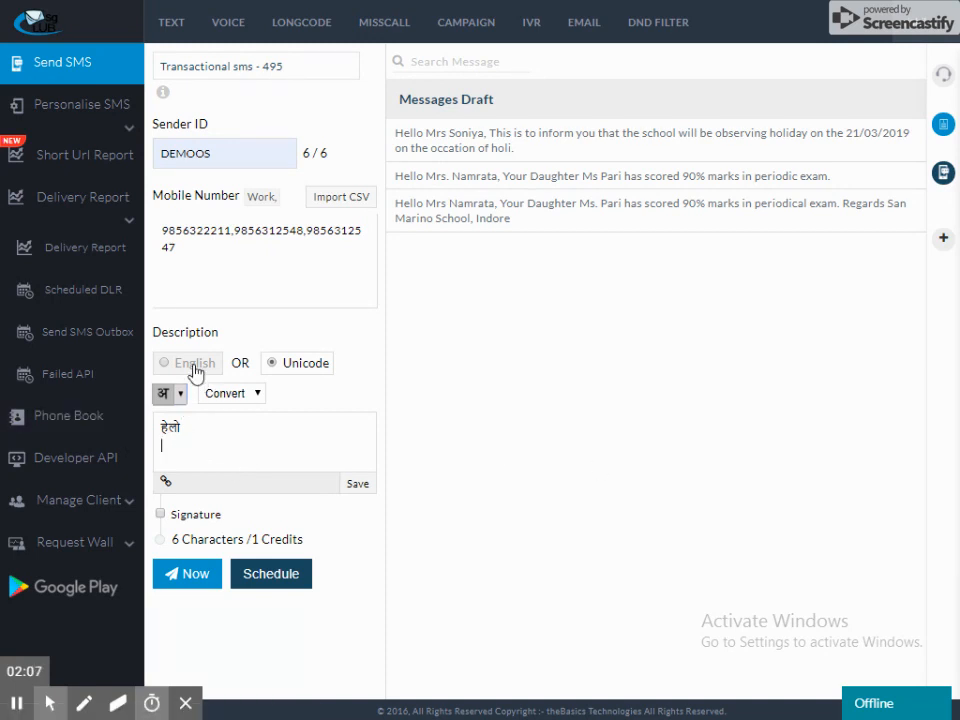
- Return to English and insert the holiday notice draft addressed to 'Mrs Rosy'
{"action": "left_click", "coordinate": [165, 362]}
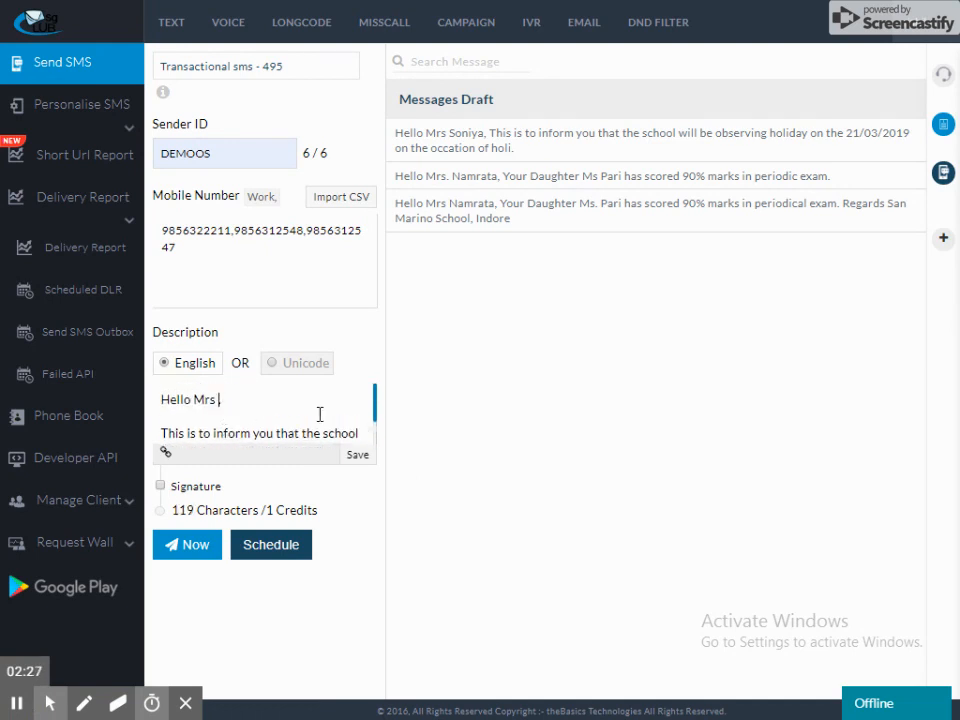
{"action": "type", "text": "Rosy"}
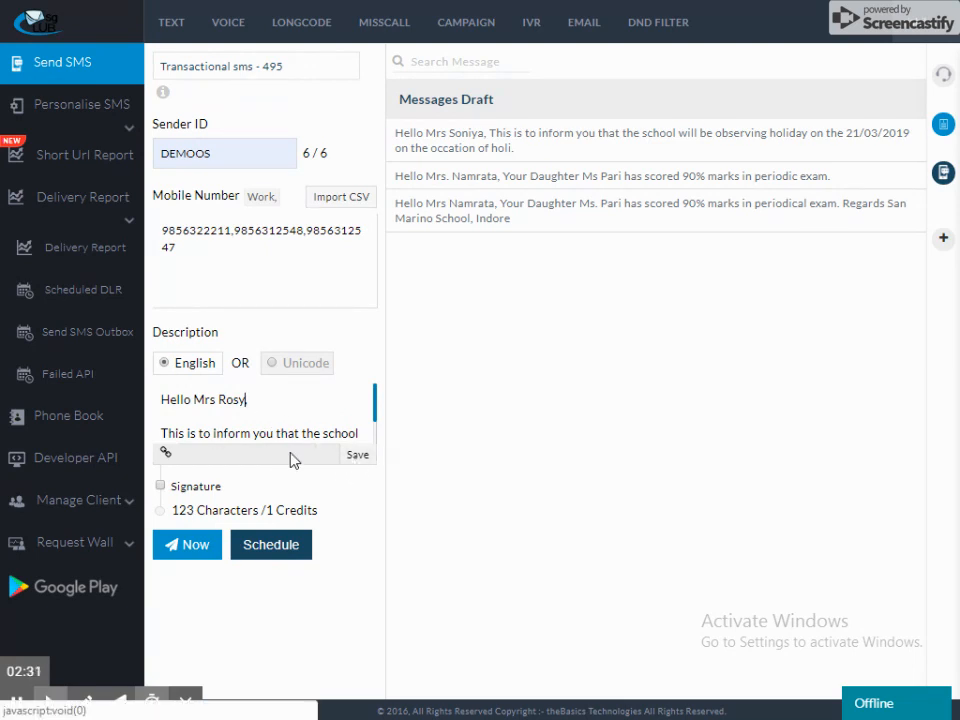
{"action": "mouse_move", "coordinate": [499, 198]}
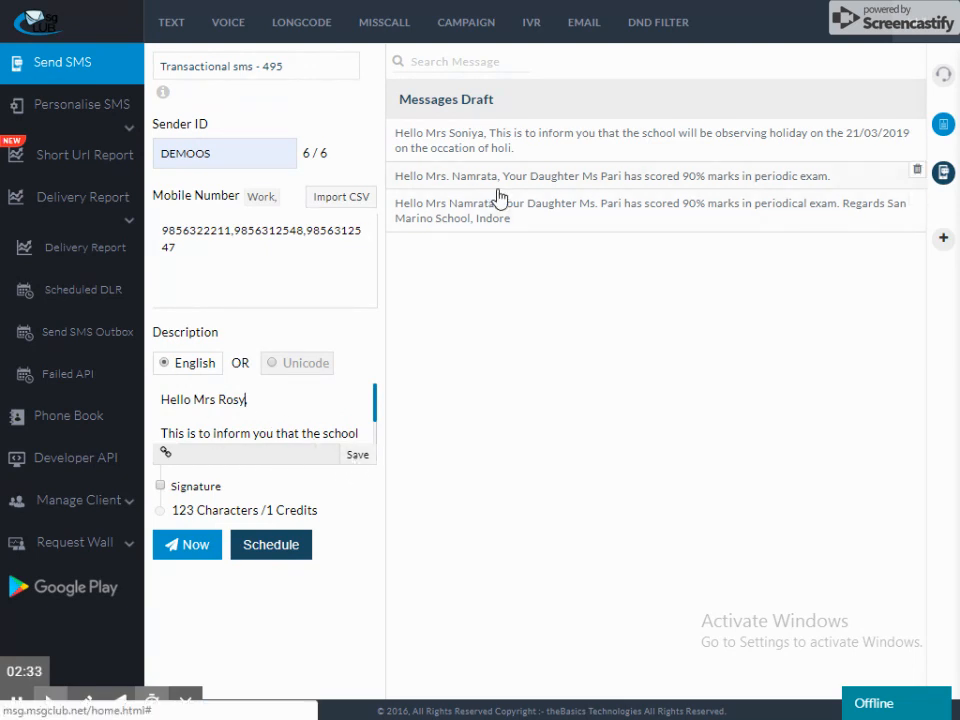
{"action": "left_click", "coordinate": [160, 487]}
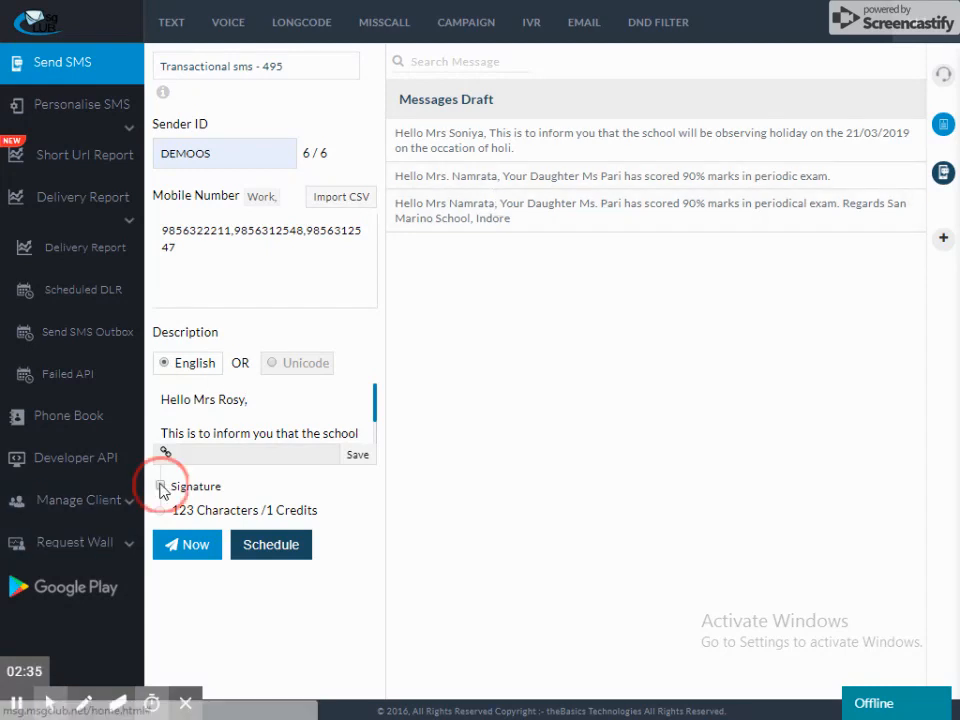
- Add the 'San Fransisco School, Indore' signature and send the SMS now
{"action": "left_click", "coordinate": [160, 485]}
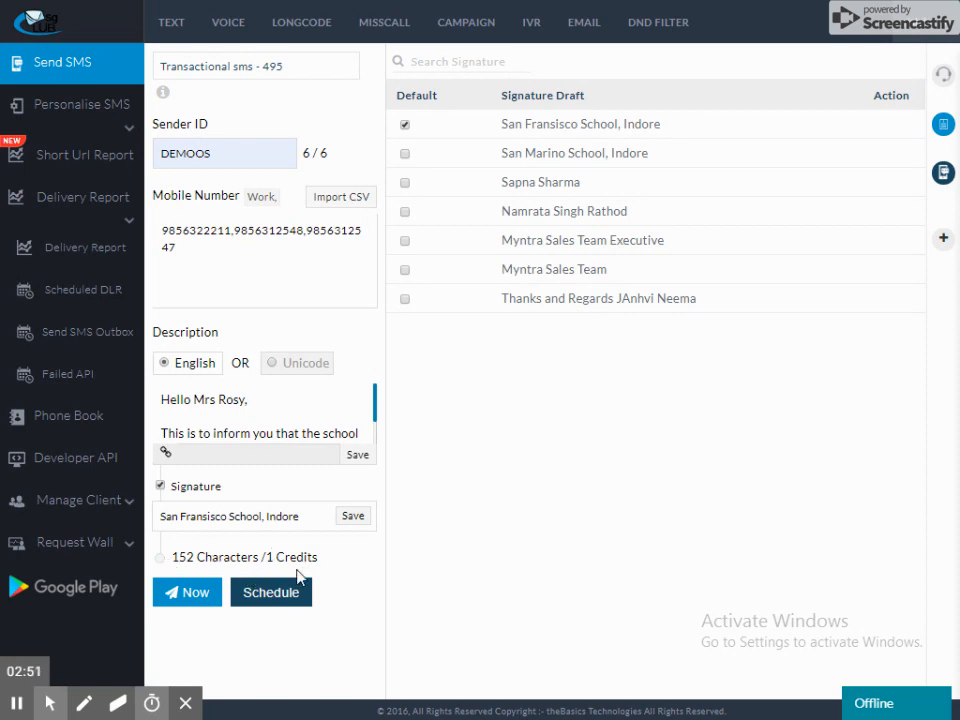
{"action": "mouse_move", "coordinate": [300, 575]}
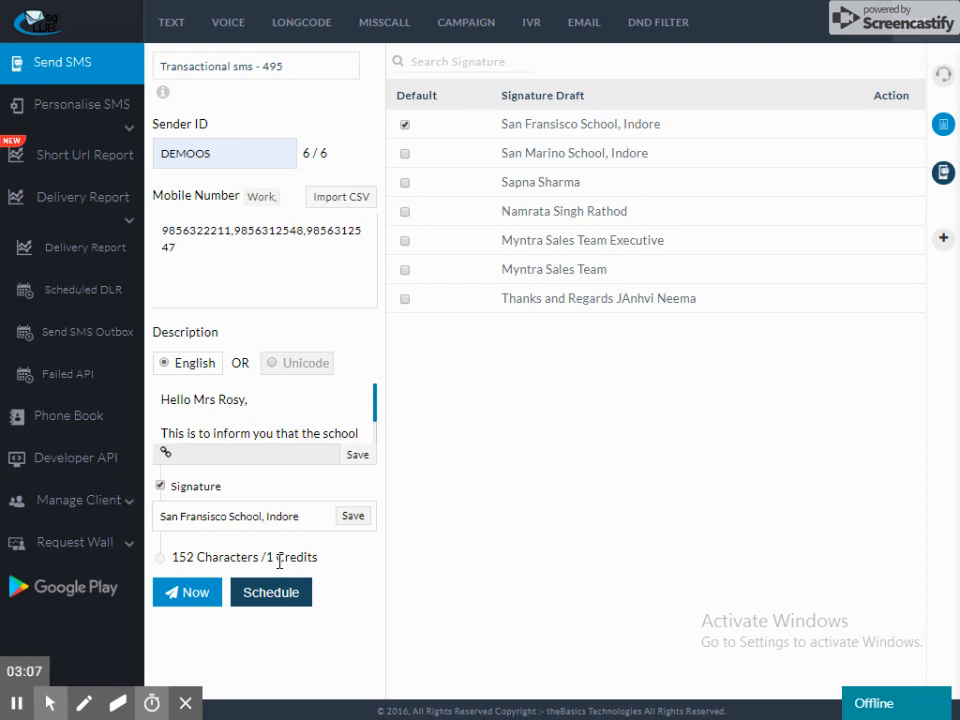
{"action": "mouse_move", "coordinate": [224, 548]}
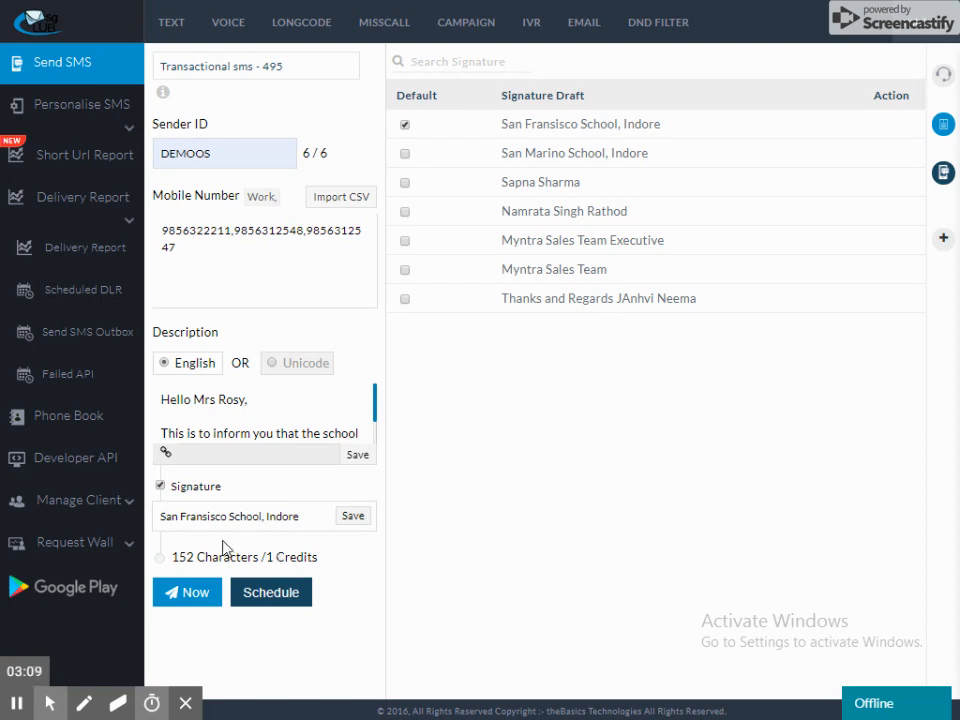
{"action": "mouse_move", "coordinate": [218, 625]}
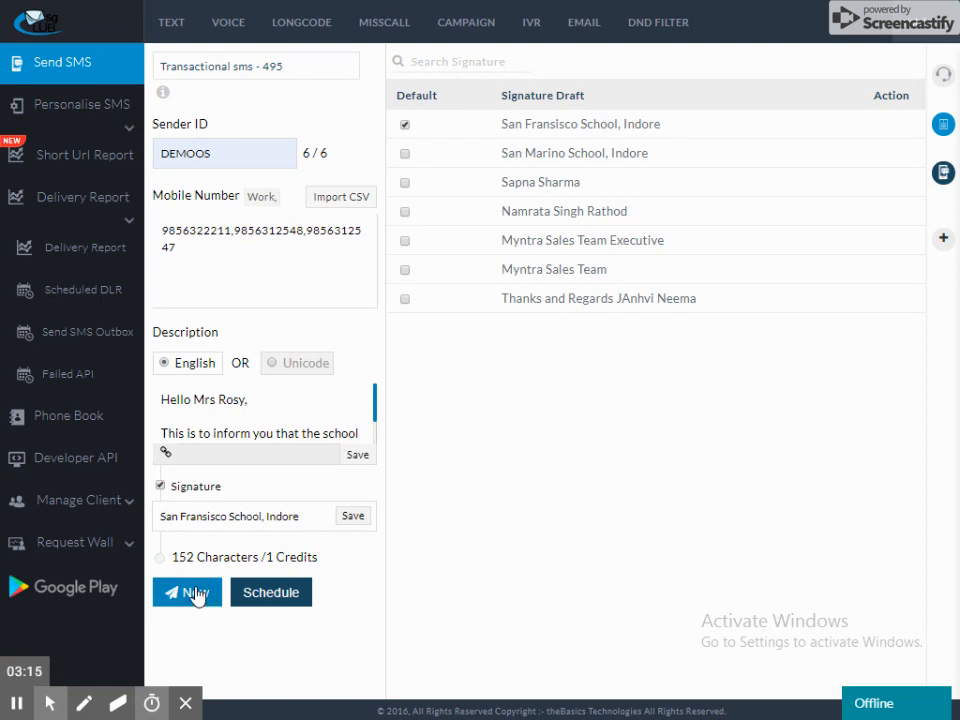
{"action": "left_click", "coordinate": [186, 592]}
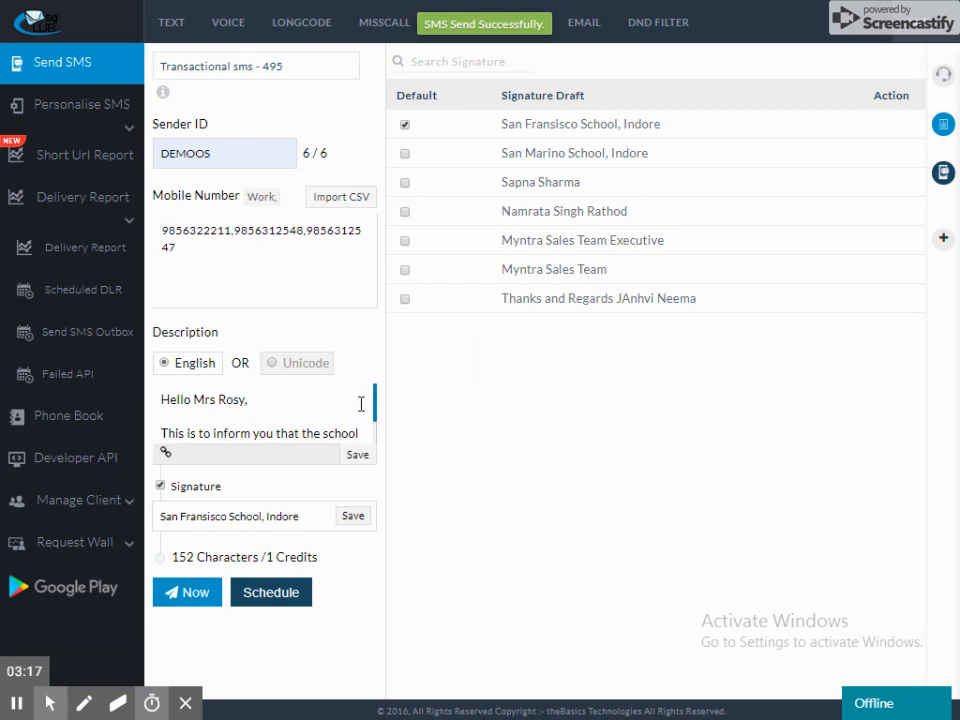